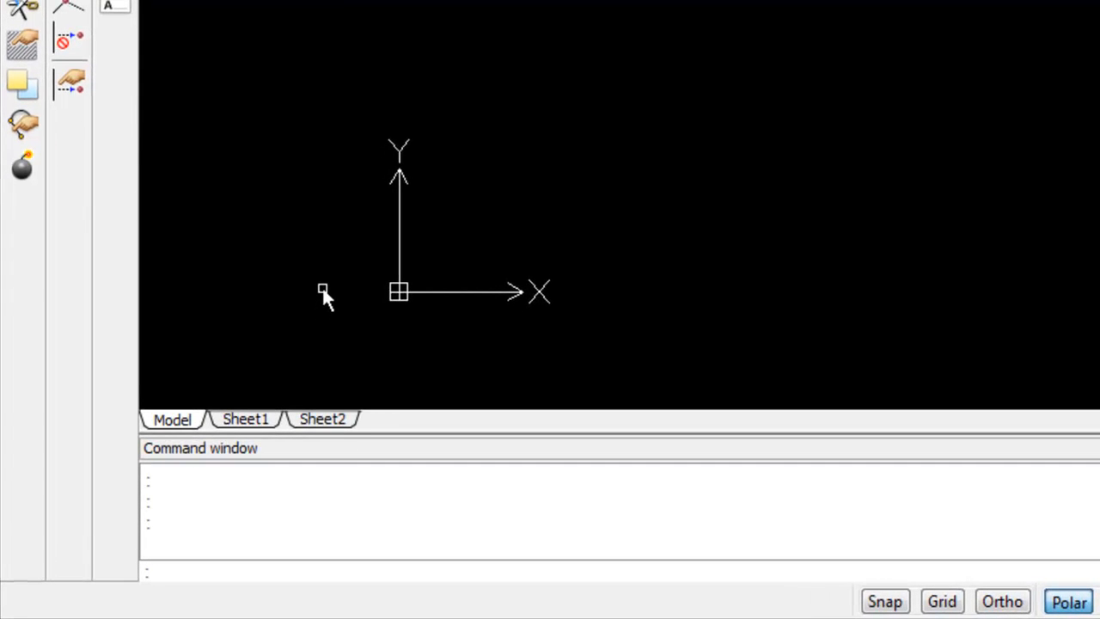
{"action": "mouse_move", "coordinate": [320, 303]}
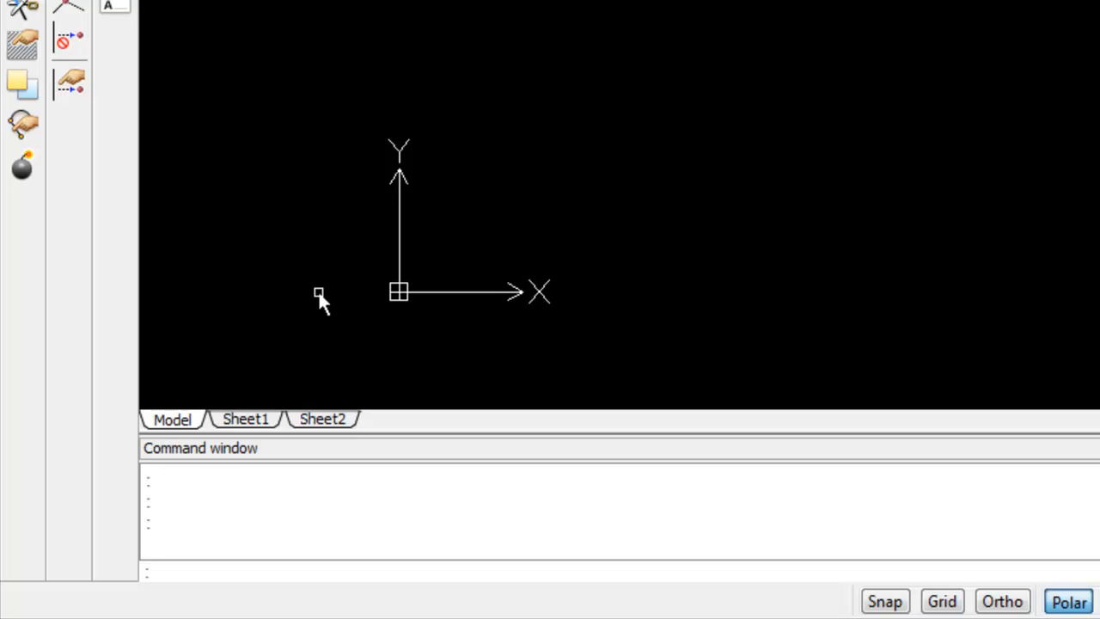
{"action": "mouse_move", "coordinate": [433, 140]}
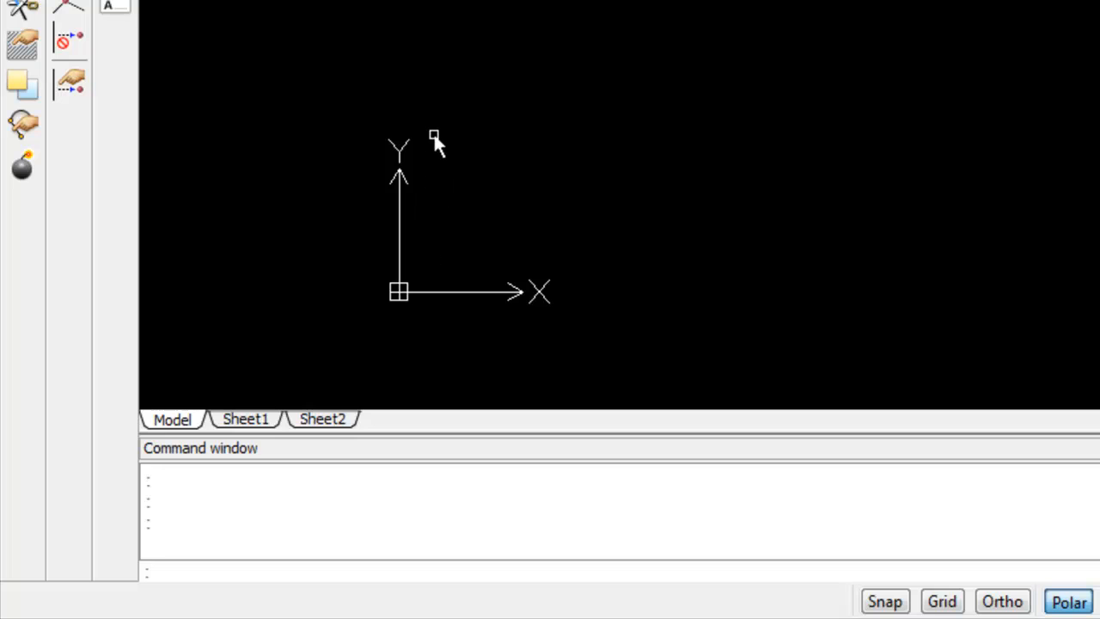
{"action": "mouse_move", "coordinate": [445, 283]}
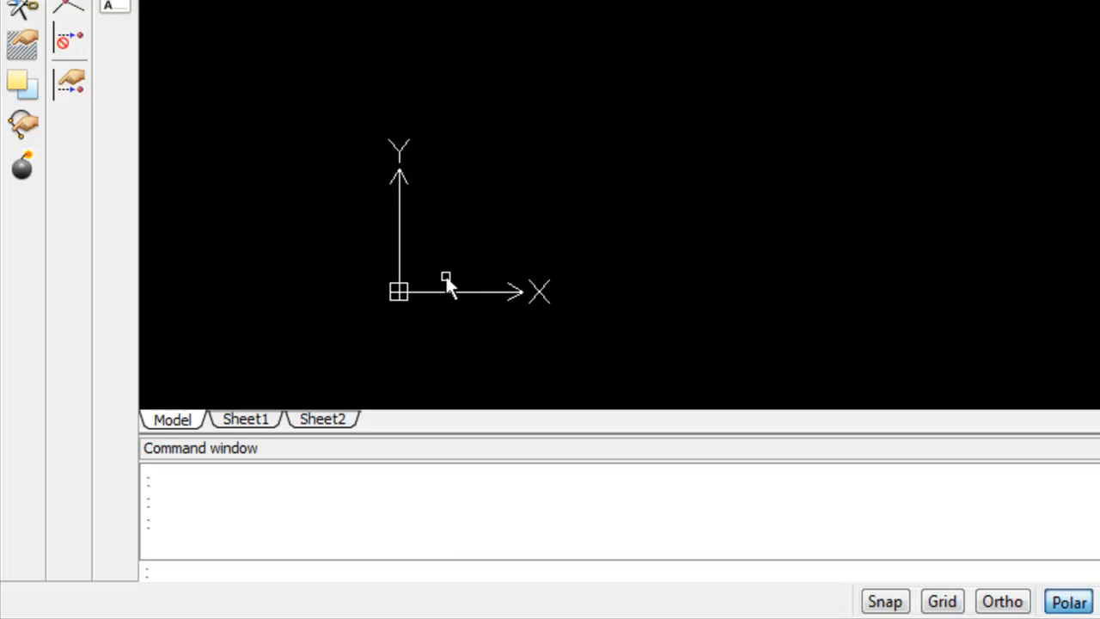
{"action": "mouse_move", "coordinate": [440, 83]}
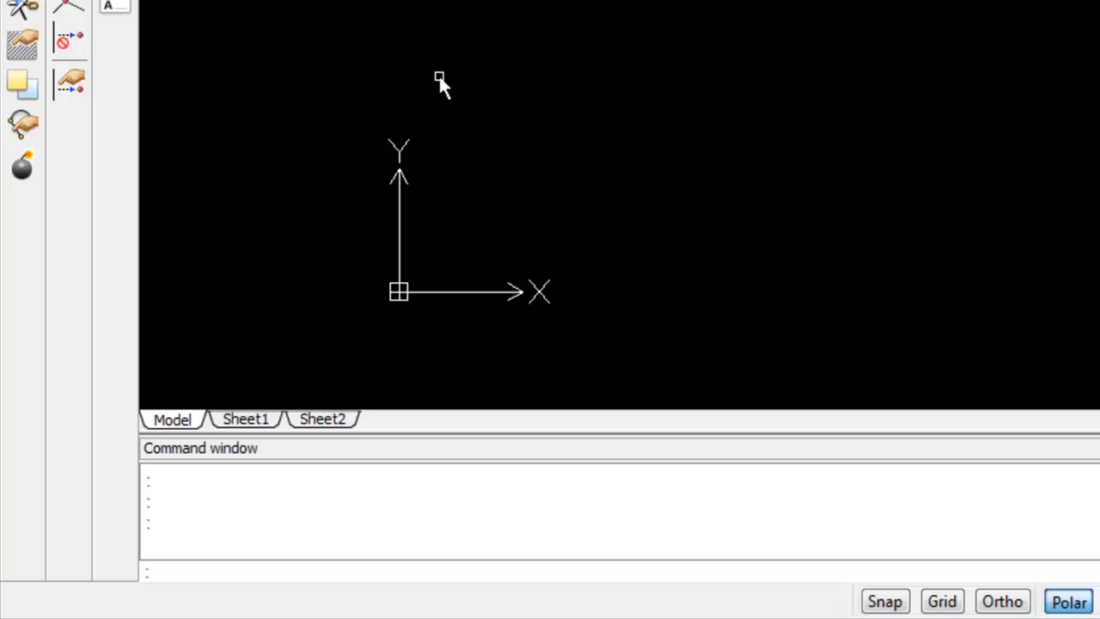
{"action": "mouse_move", "coordinate": [376, 301]}
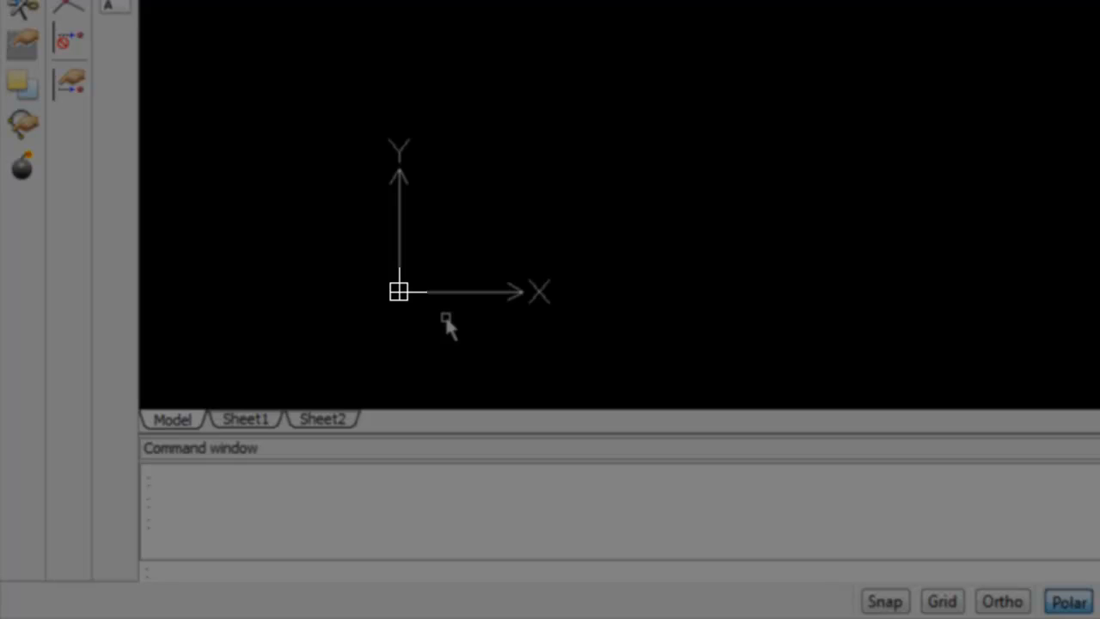
{"action": "mouse_move", "coordinate": [346, 311]}
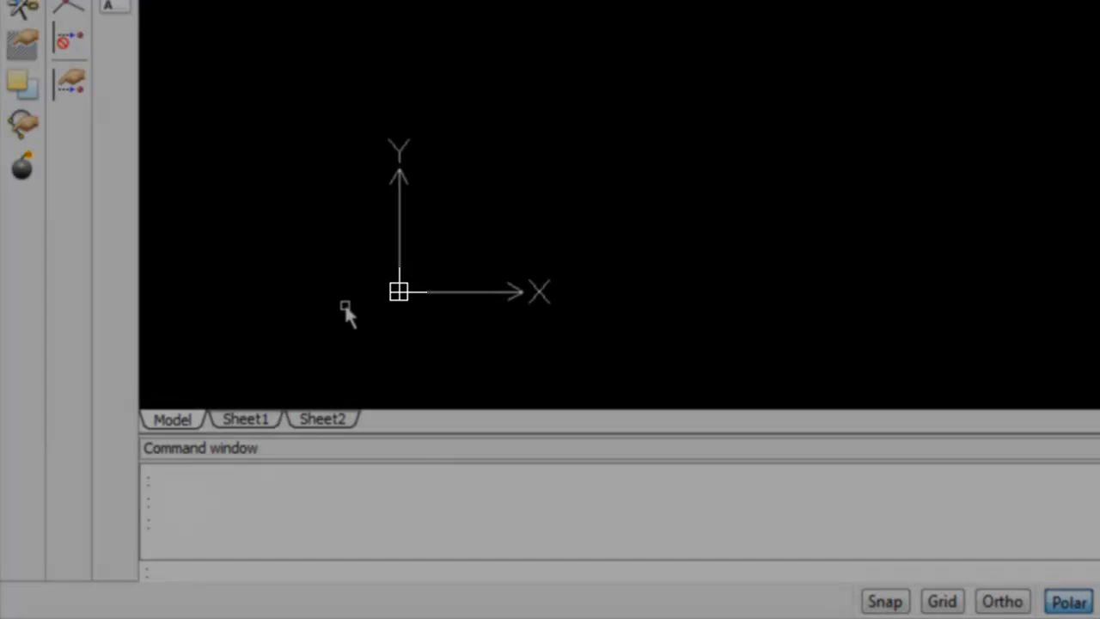
{"action": "mouse_move", "coordinate": [421, 311]}
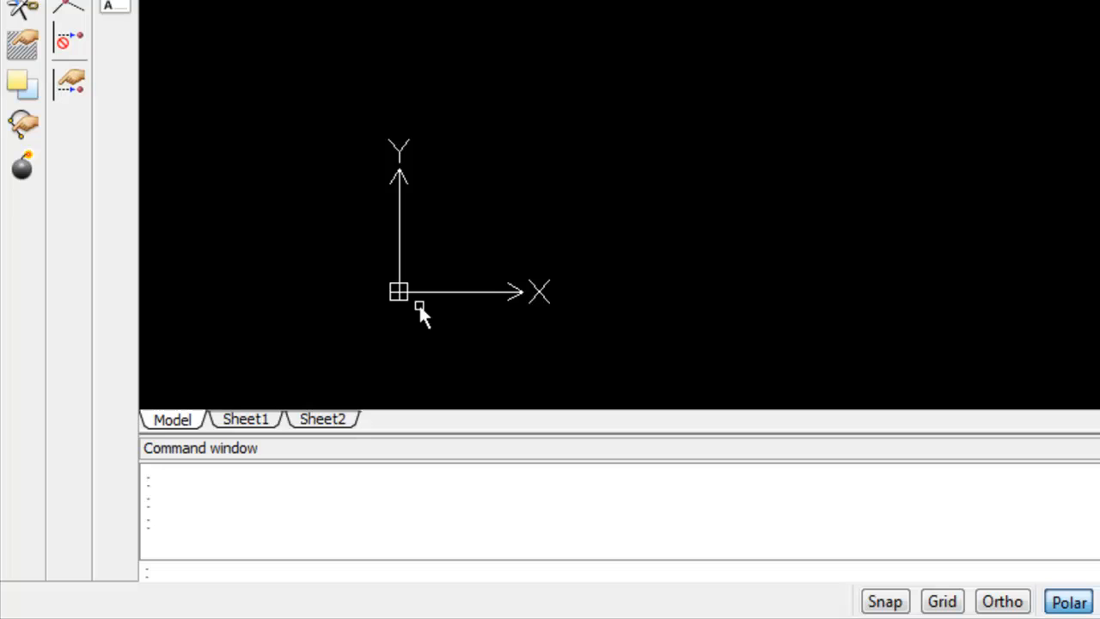
{"action": "mouse_move", "coordinate": [434, 330]}
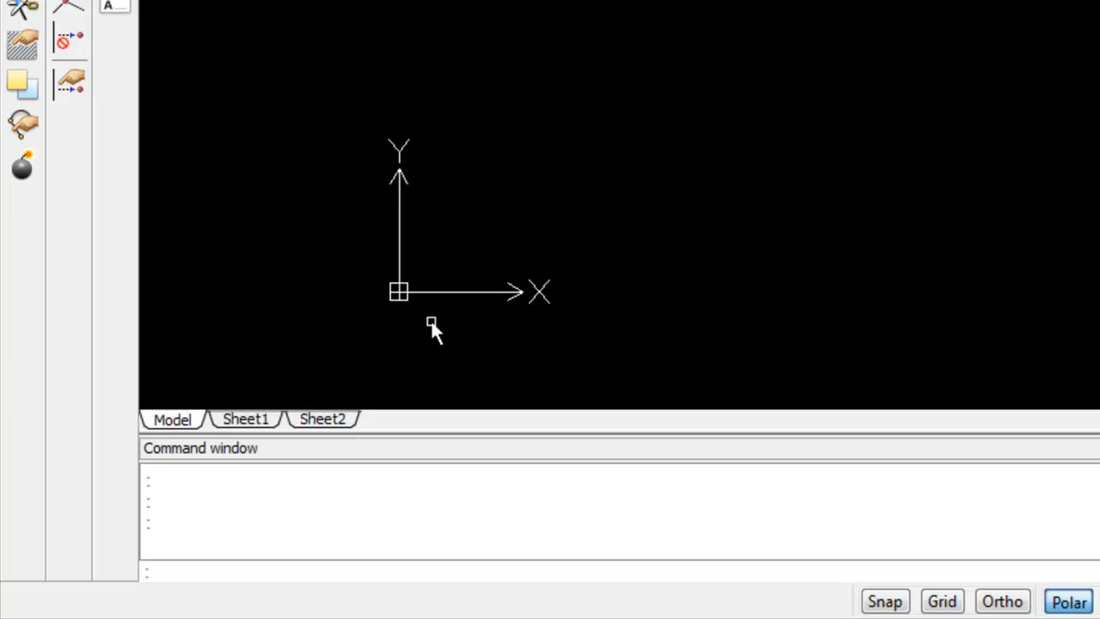
{"action": "mouse_move", "coordinate": [398, 309]}
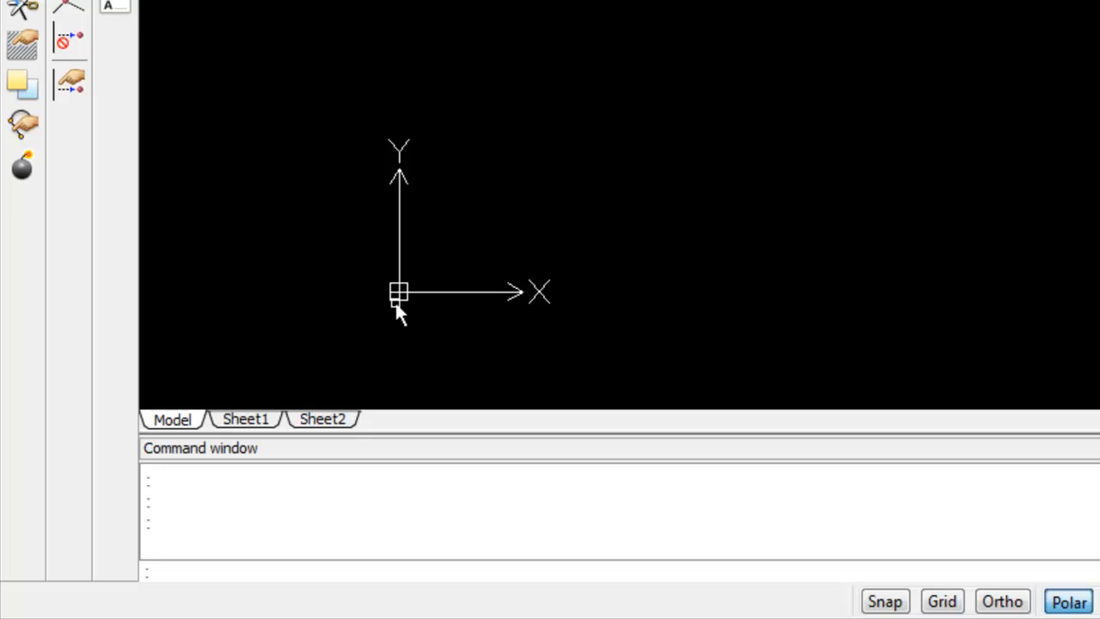
{"action": "mouse_move", "coordinate": [574, 333]}
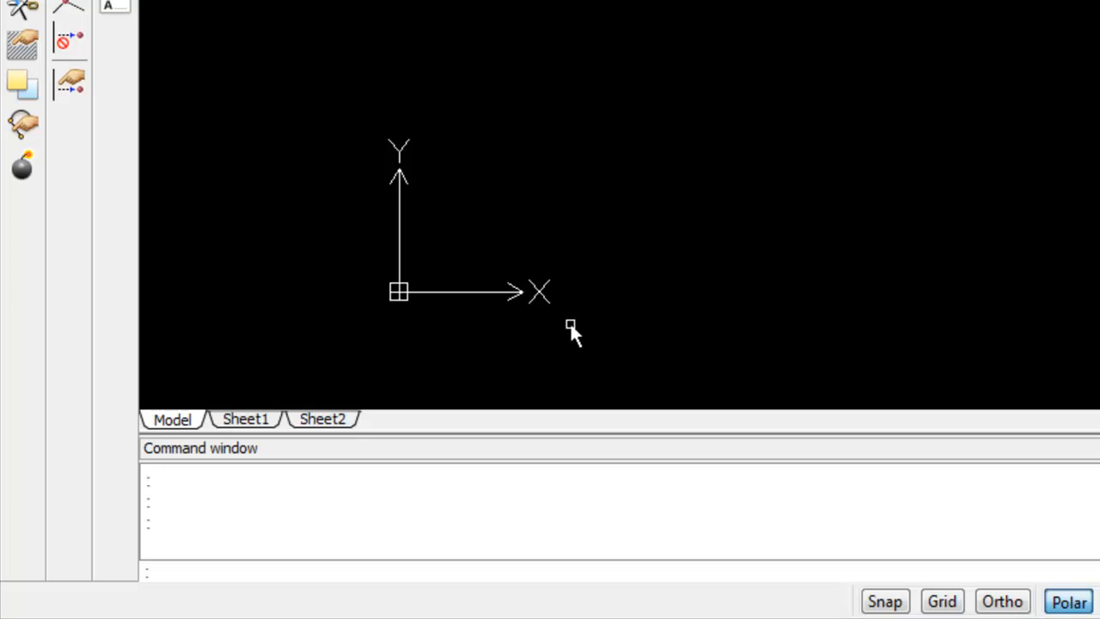
{"action": "mouse_move", "coordinate": [591, 342]}
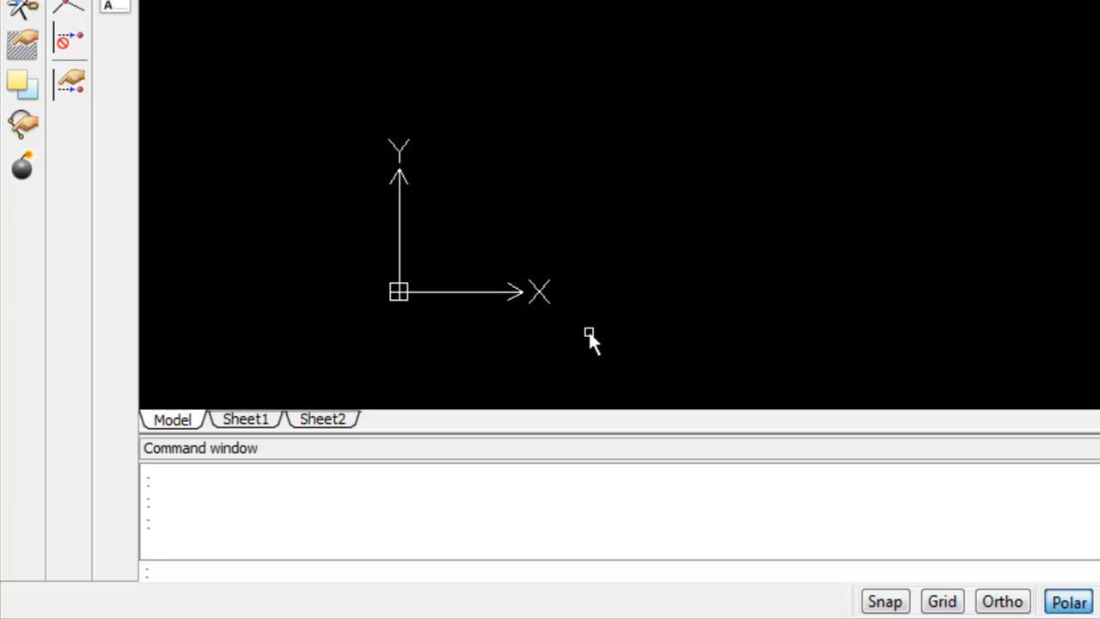
{"action": "mouse_move", "coordinate": [342, 355]}
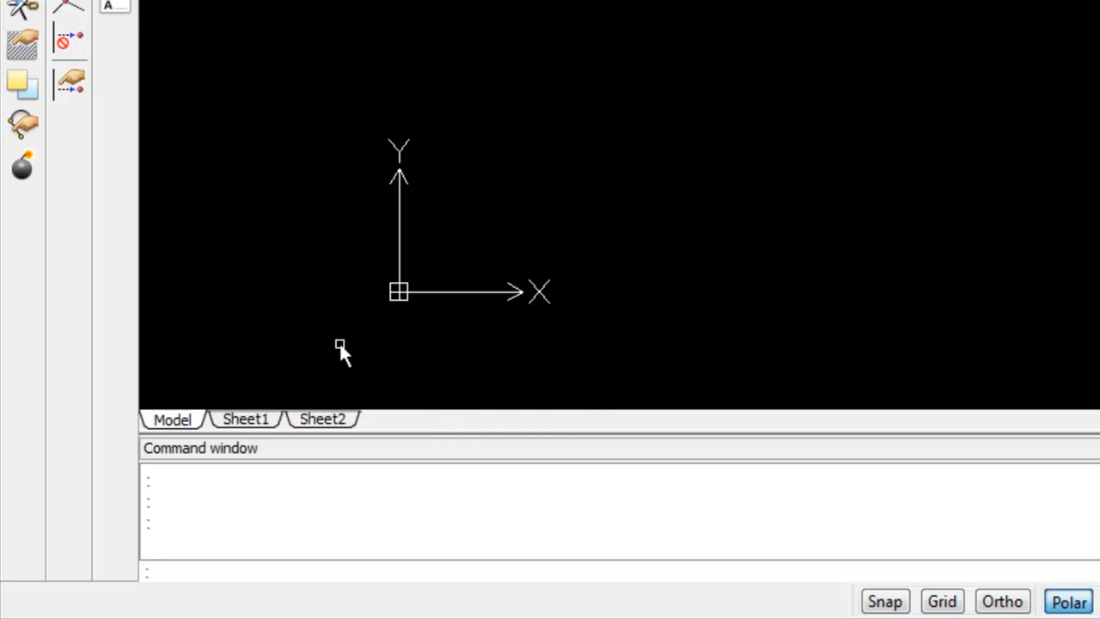
{"action": "mouse_move", "coordinate": [602, 334]}
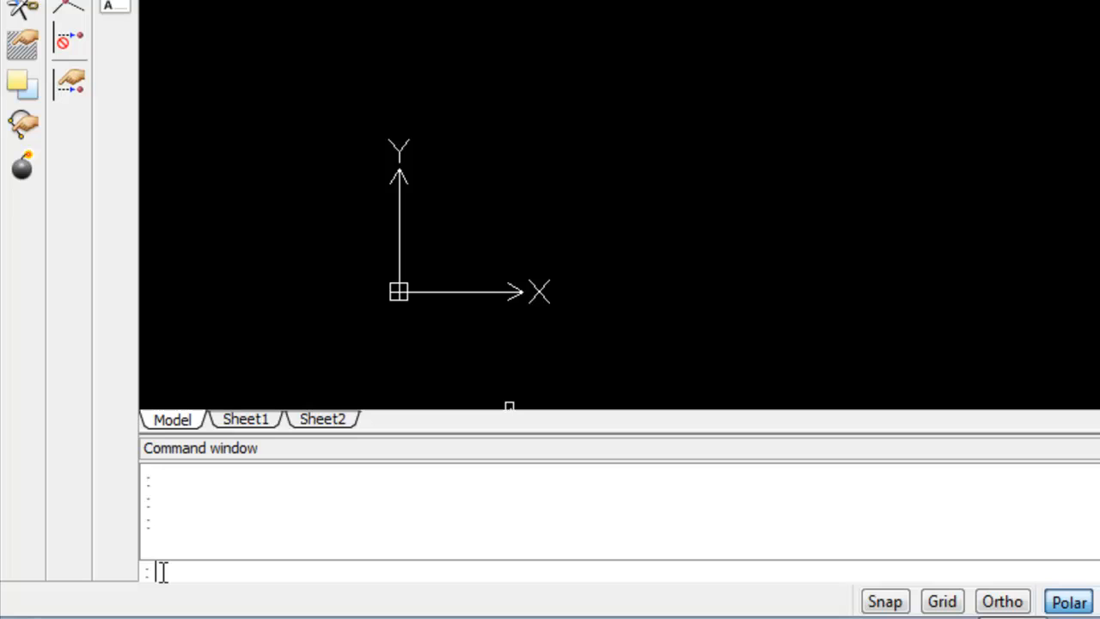
Run CSICON and enter the Off option to hide the coordinate system icon
{"action": "type", "text": "cs"}
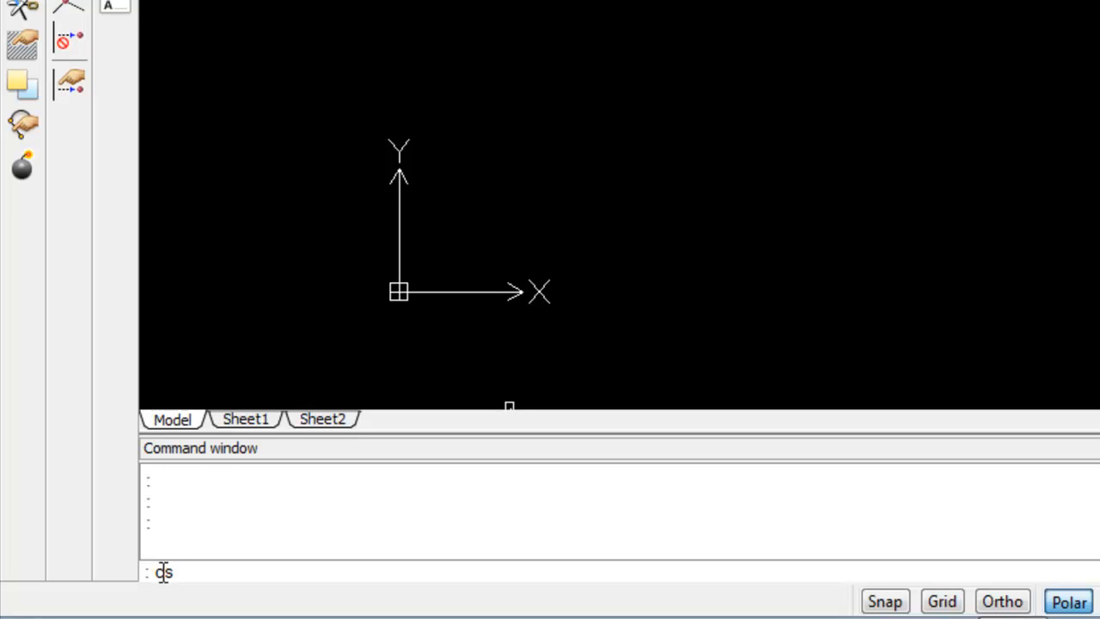
{"action": "key", "text": "Return"}
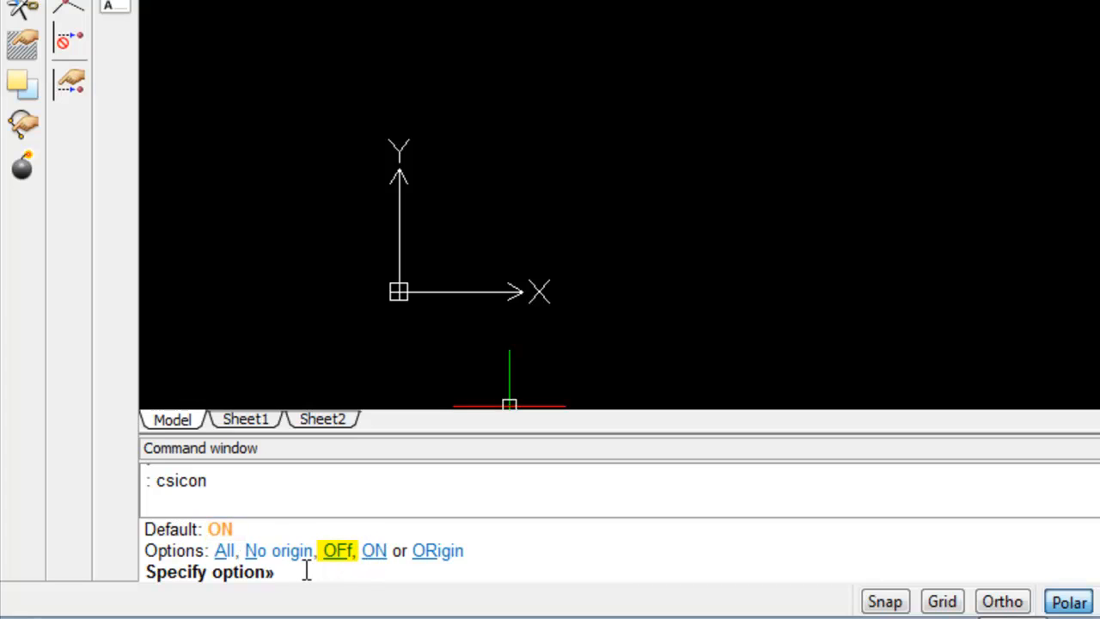
{"action": "mouse_move", "coordinate": [268, 595]}
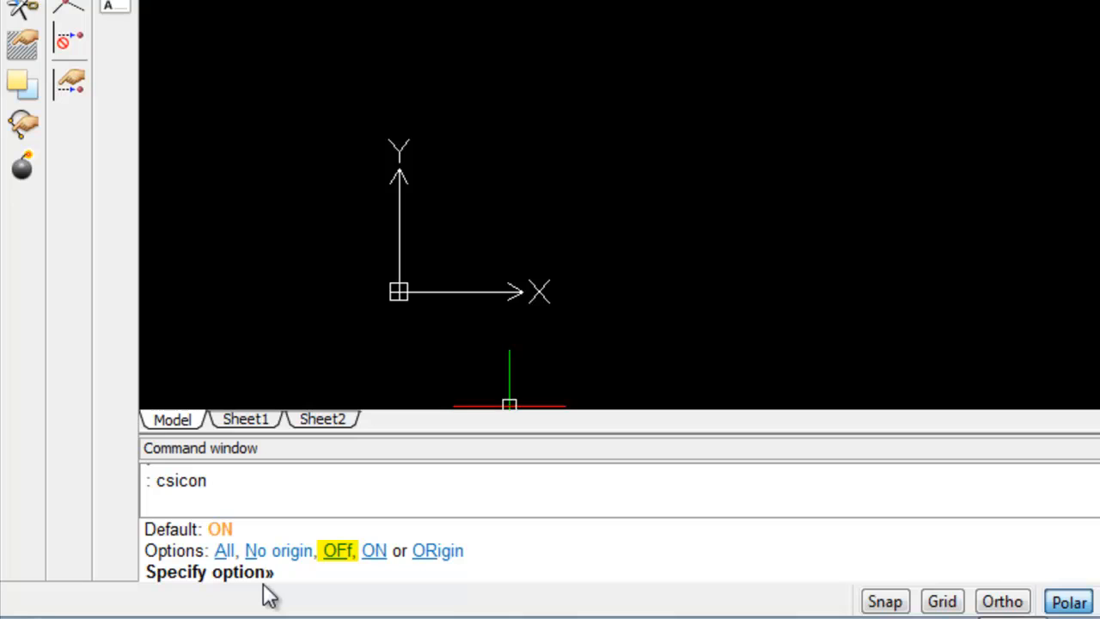
{"action": "type", "text": "off"}
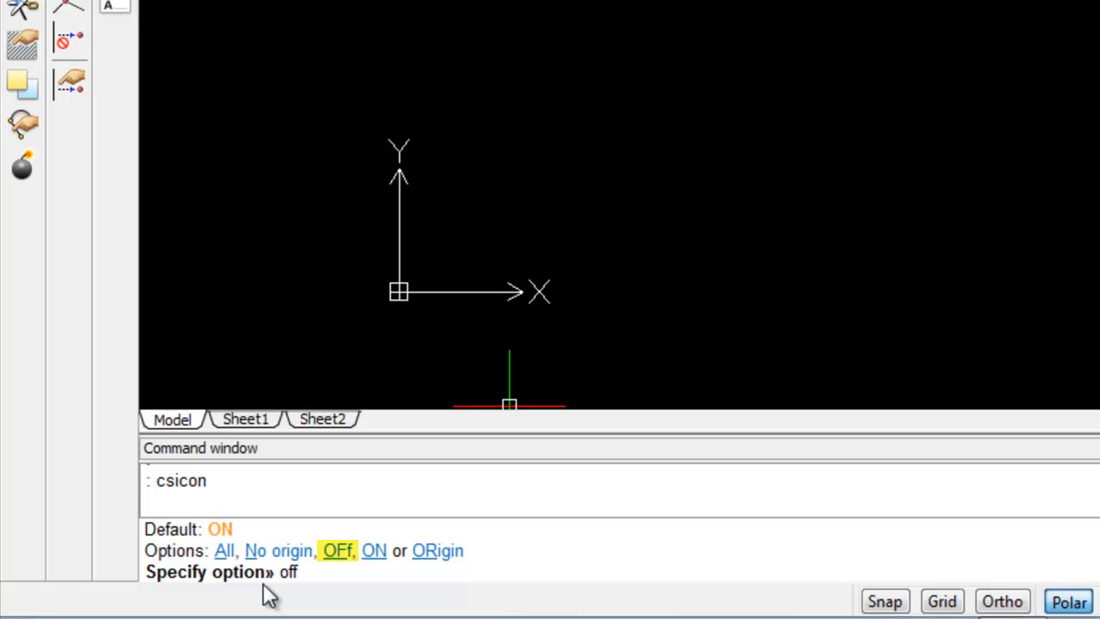